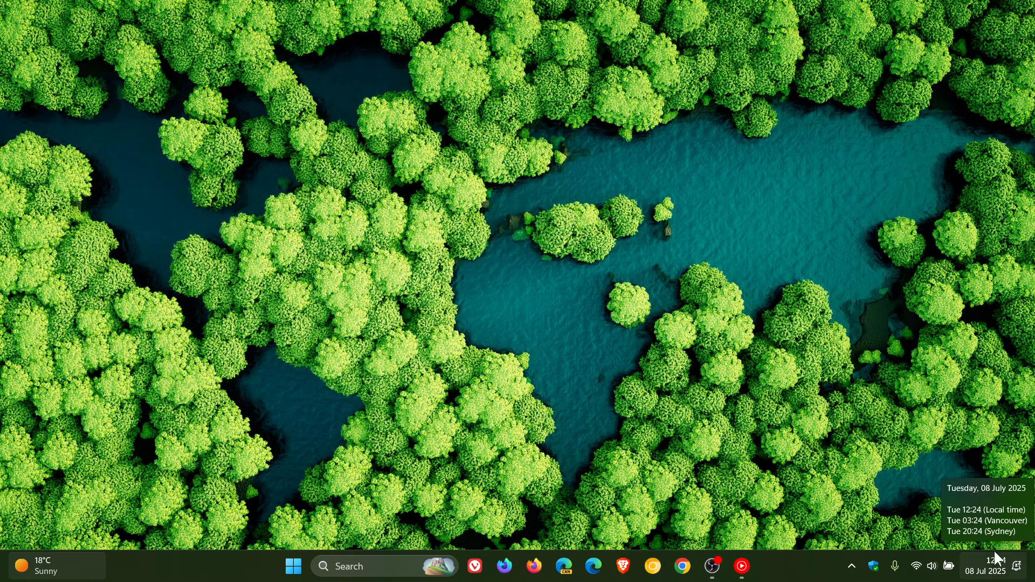
mouse_move(778, 258)
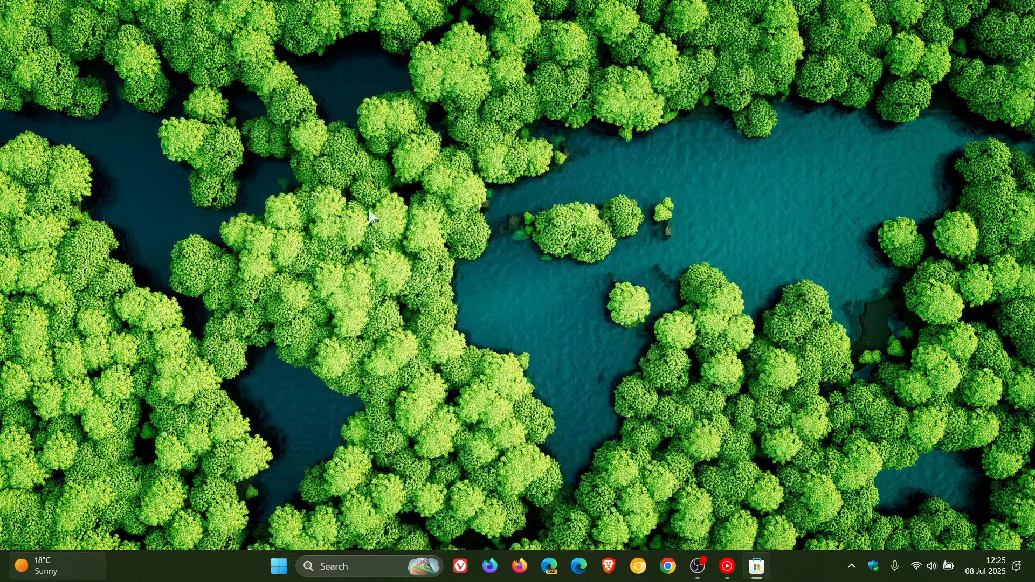
- Review the Store's Updates & downloads list that includes Windows Maps
click(757, 566)
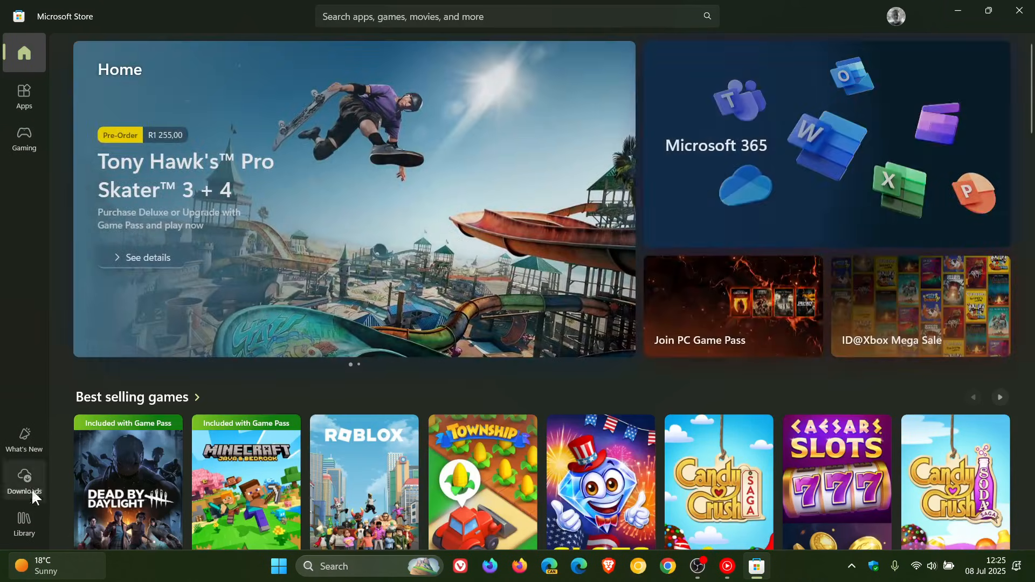
click(24, 480)
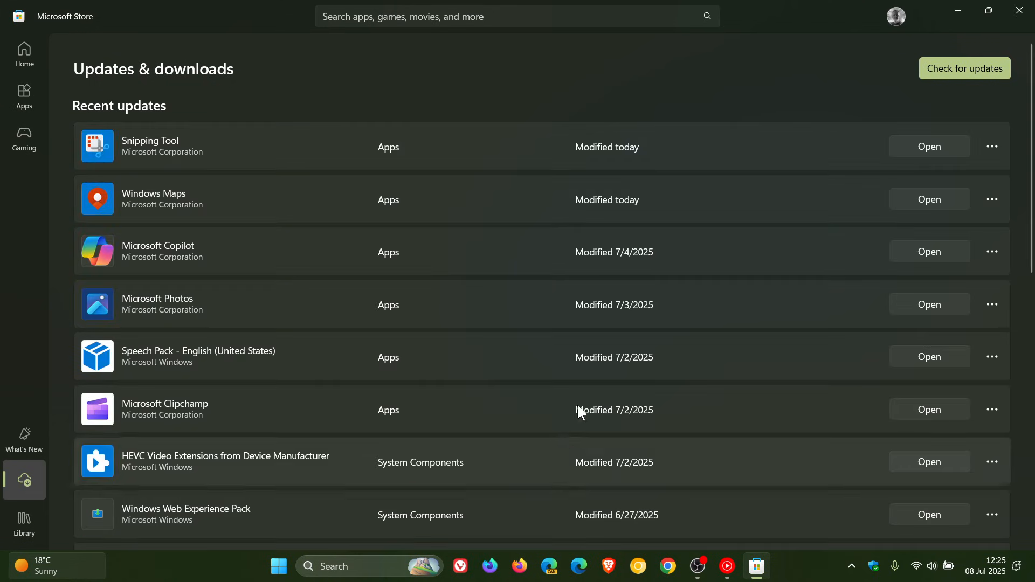
mouse_move(513, 204)
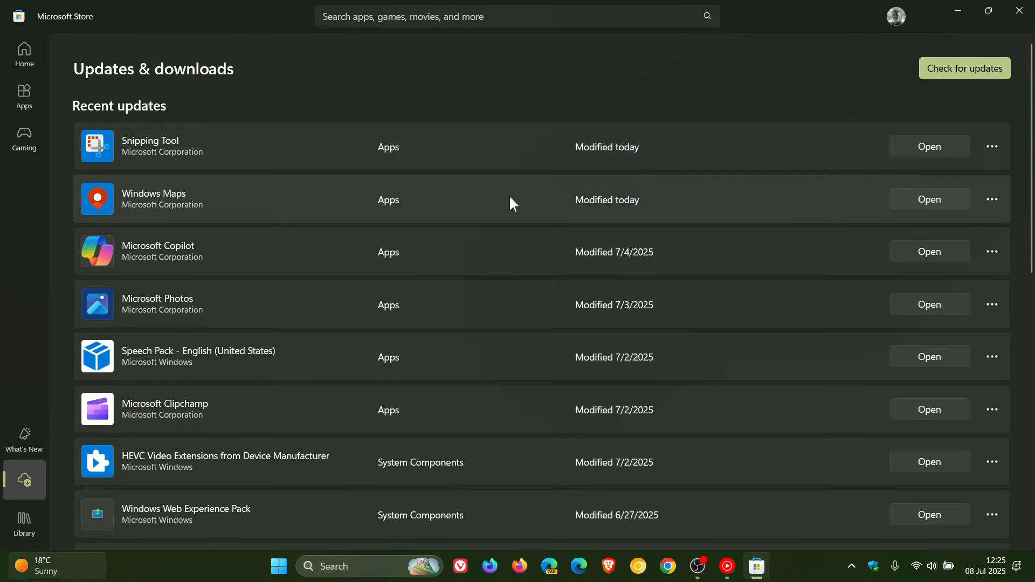
mouse_move(522, 205)
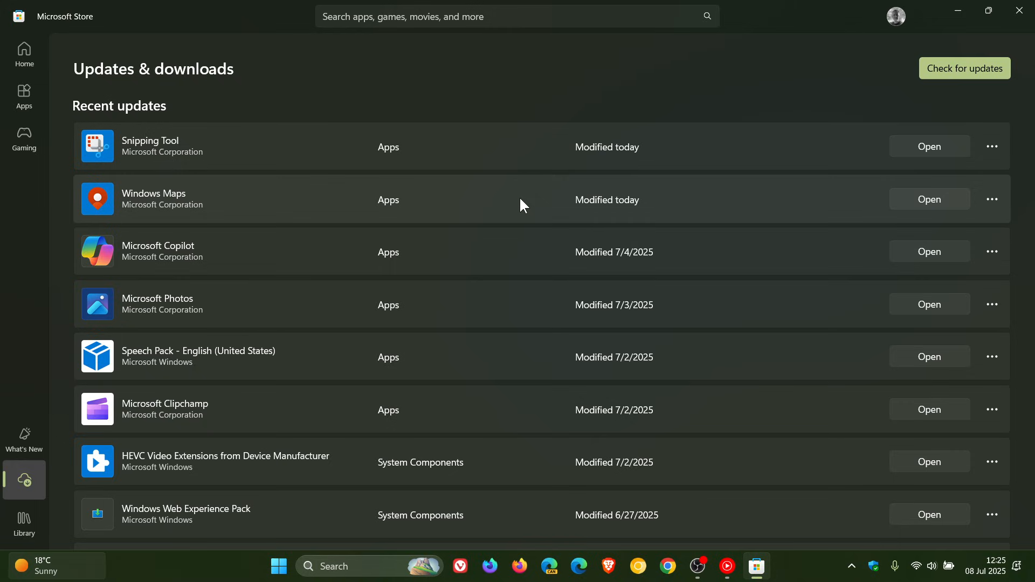
mouse_move(533, 193)
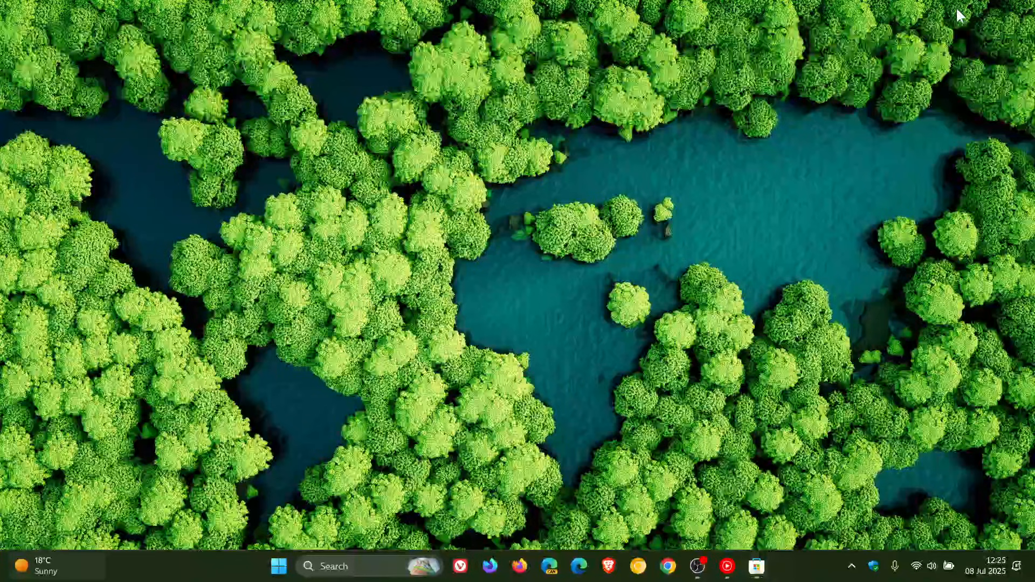
- Launch Maps from the Start menu's full list of installed apps
click(279, 566)
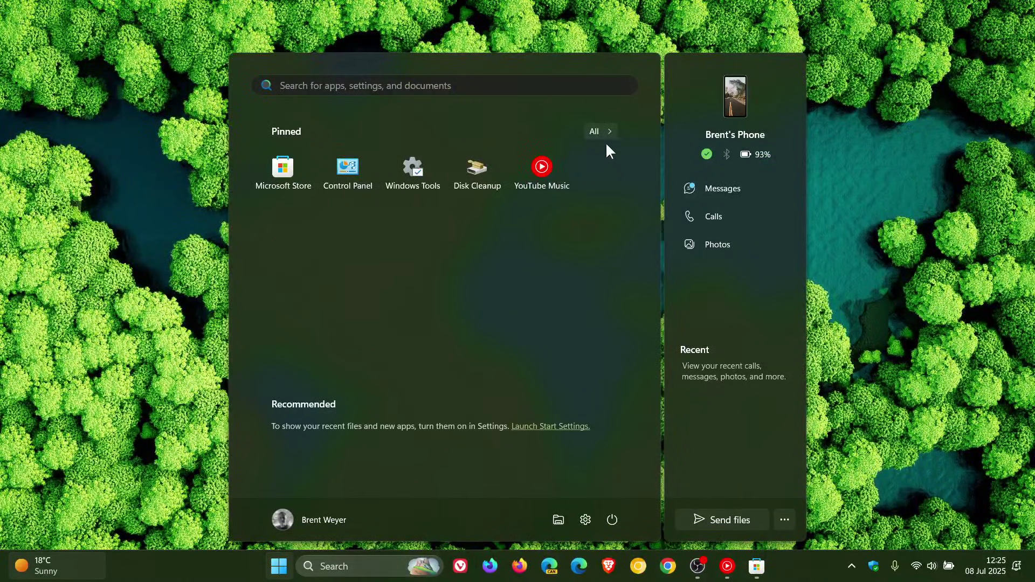
click(593, 132)
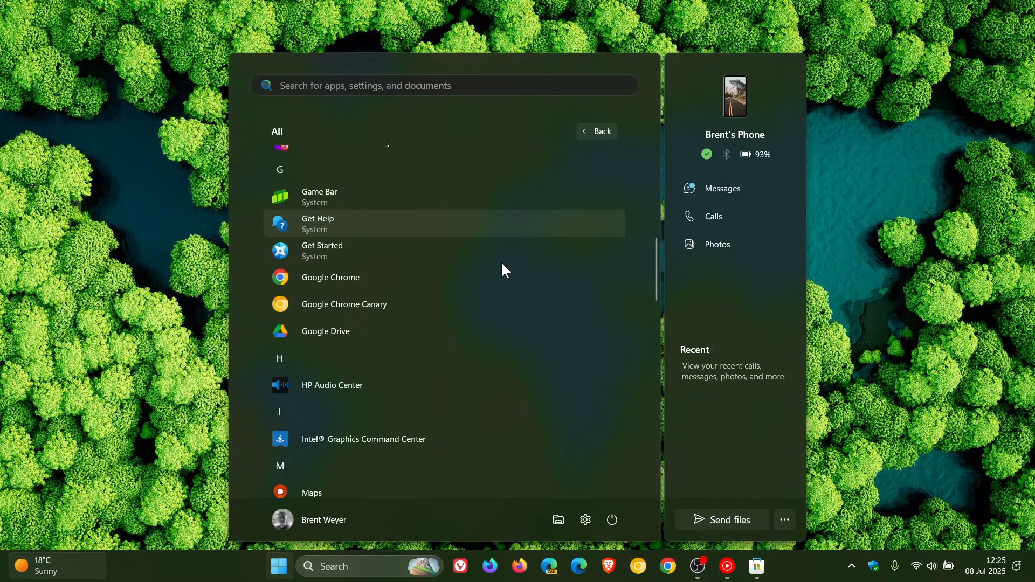
click(311, 493)
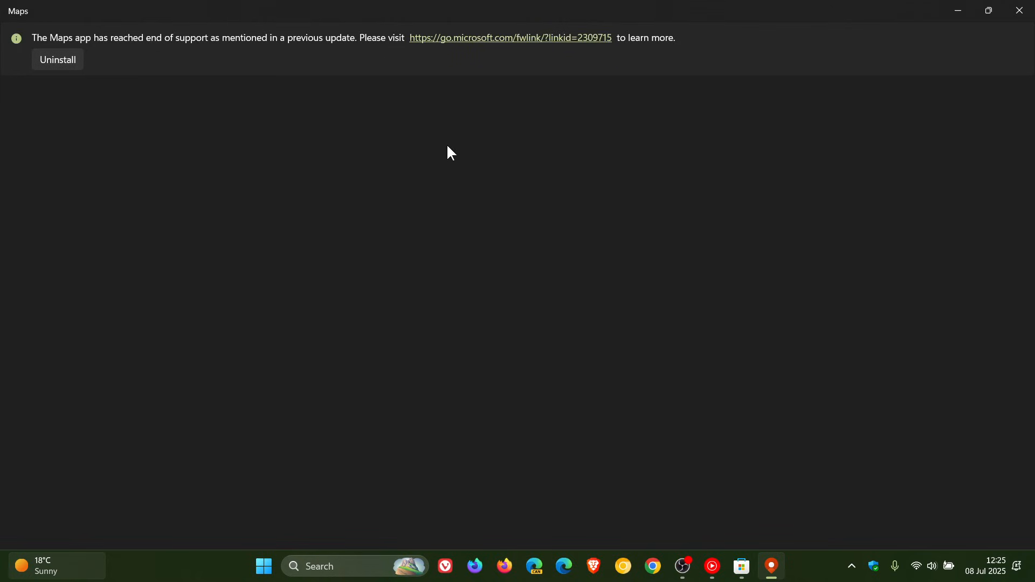
mouse_move(86, 54)
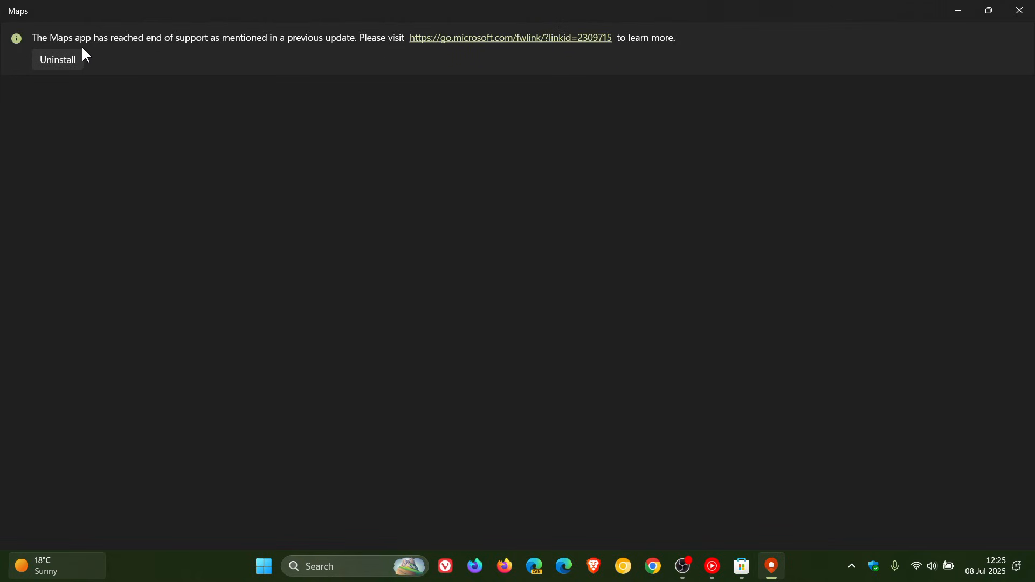
mouse_move(202, 62)
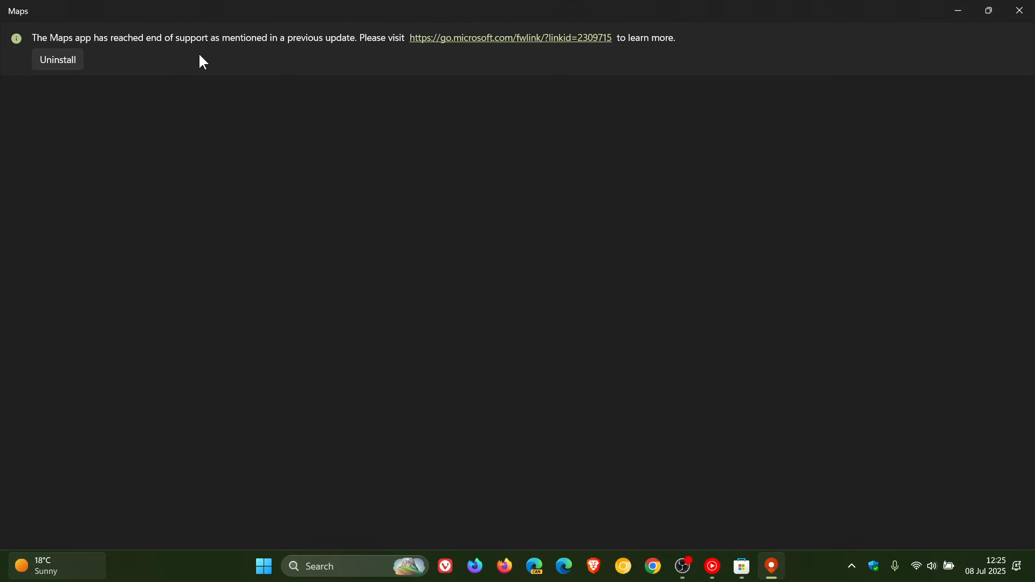
mouse_move(342, 55)
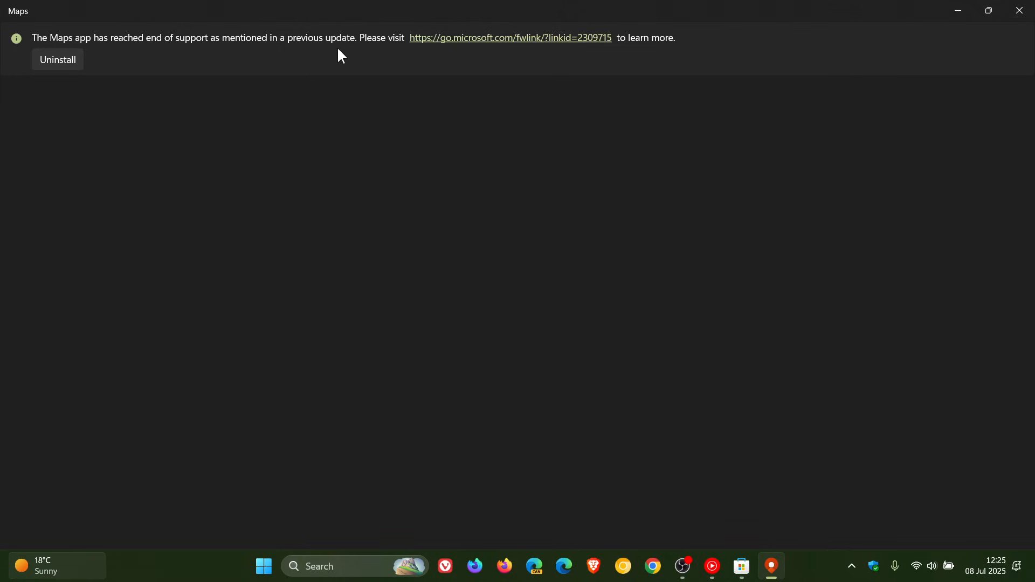
mouse_move(63, 69)
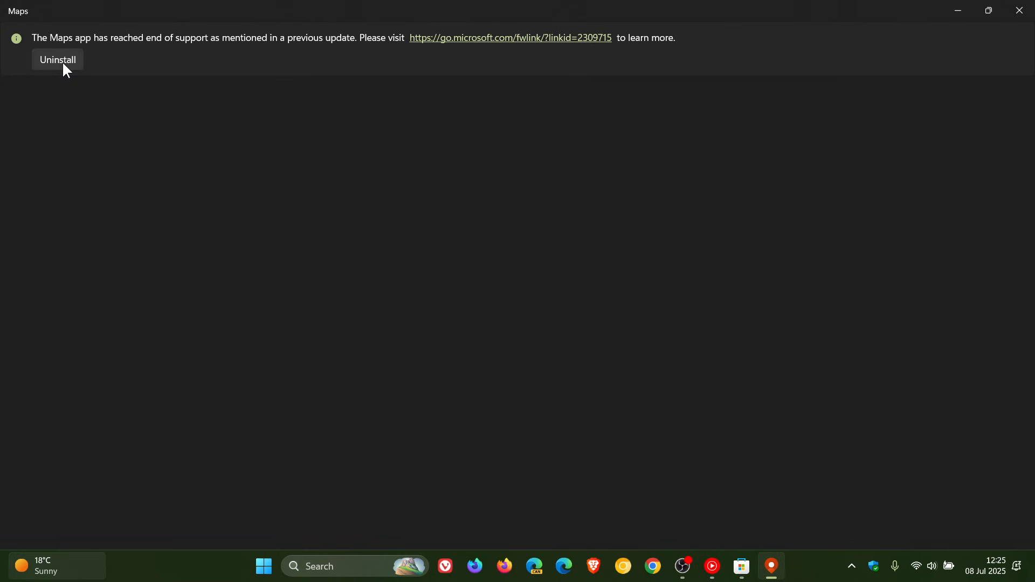
mouse_move(678, 254)
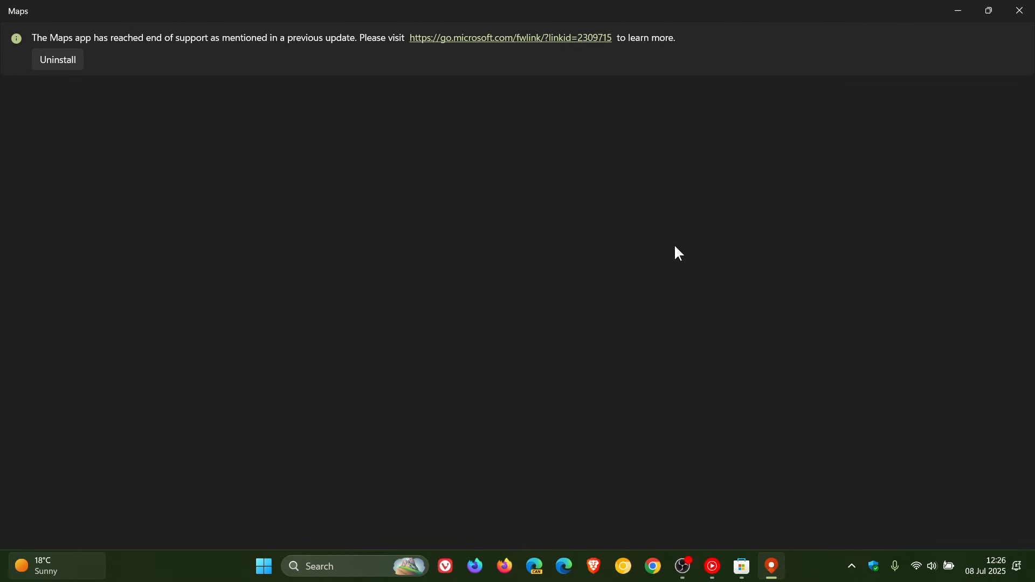
mouse_move(698, 273)
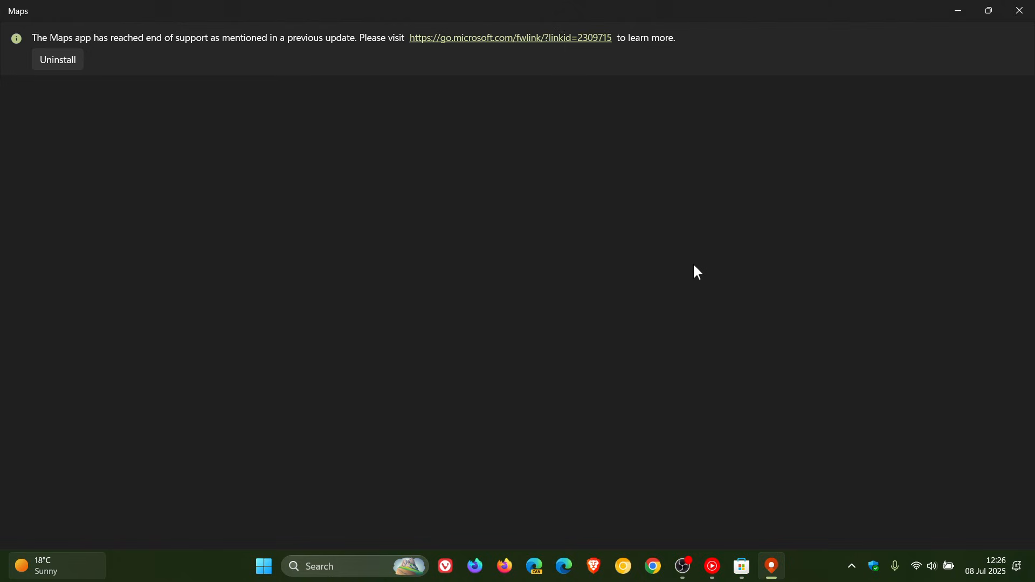
mouse_move(755, 245)
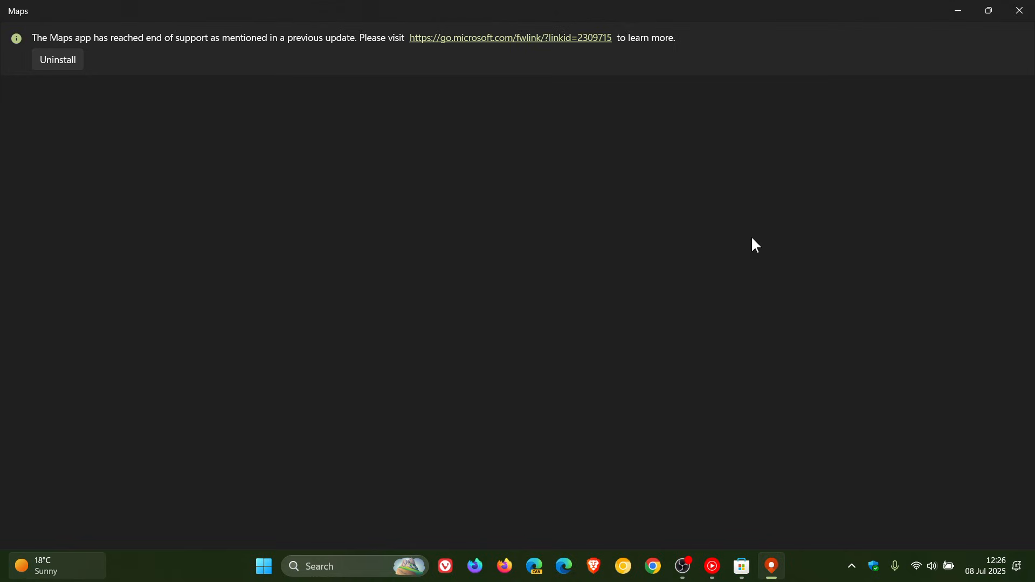
mouse_move(777, 240)
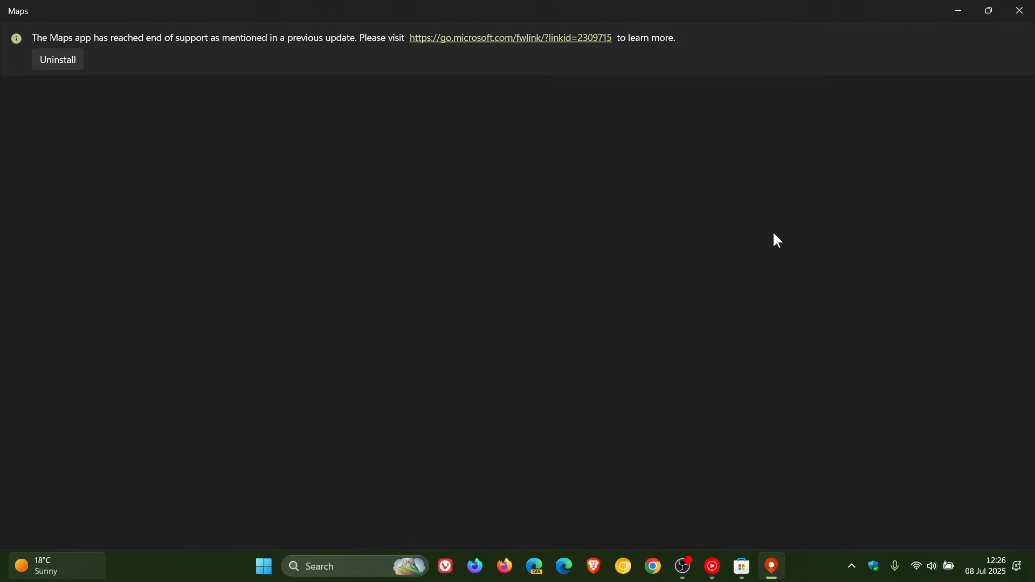
mouse_move(958, 12)
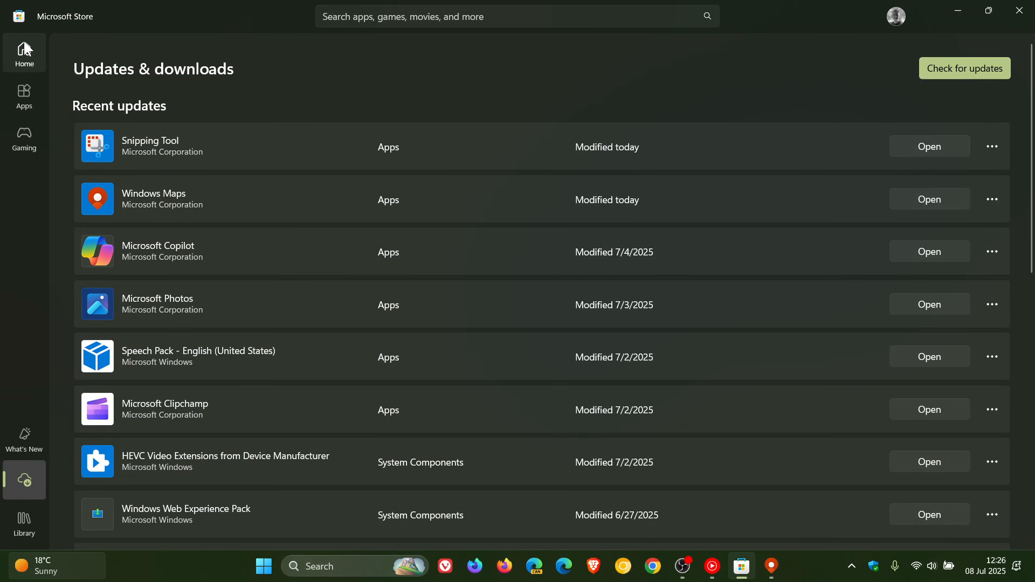
- Search the Store for 'maps' and browse the results, finding no Windows Maps
click(463, 17)
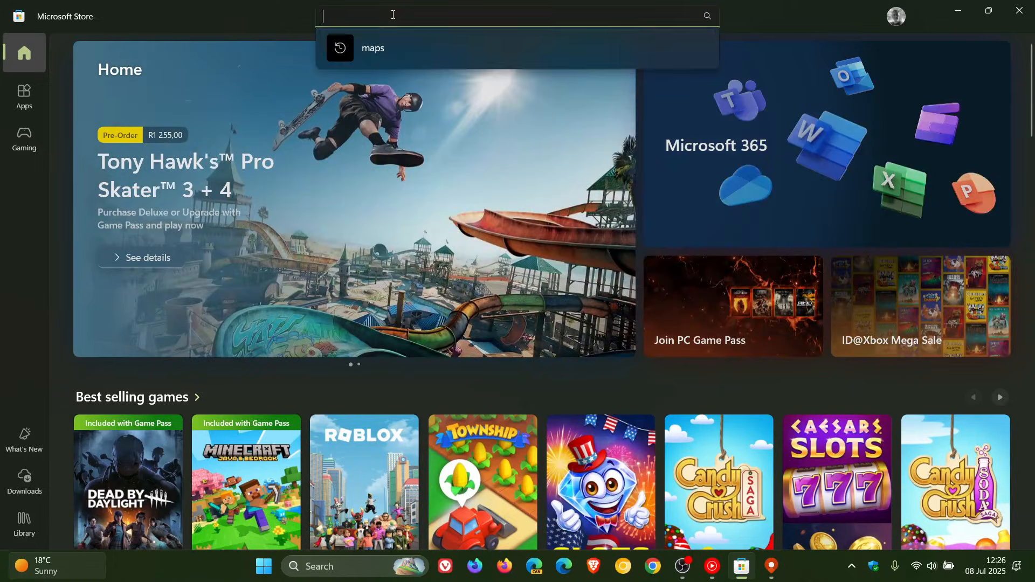
click(371, 47)
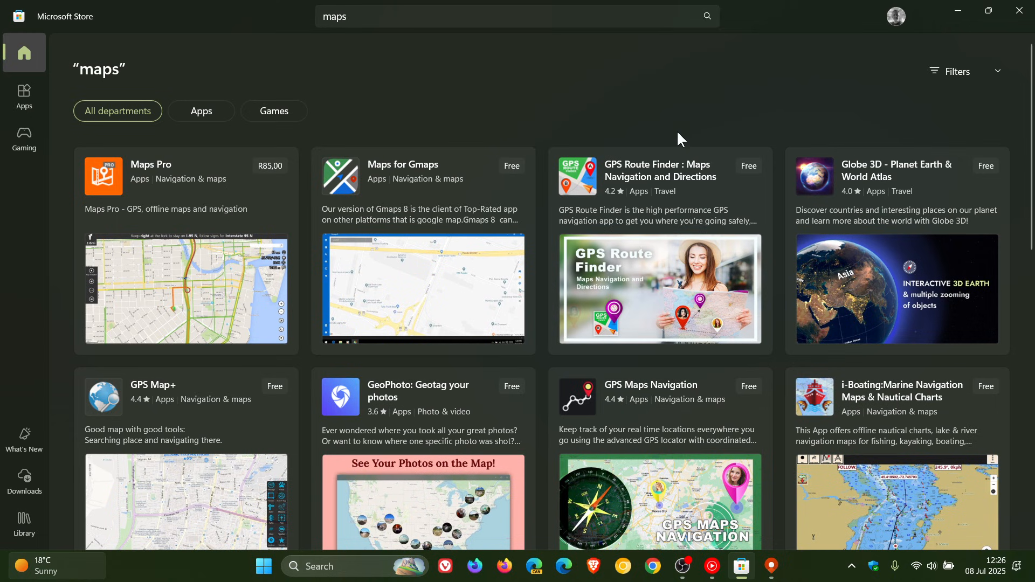
scroll(down, 3)
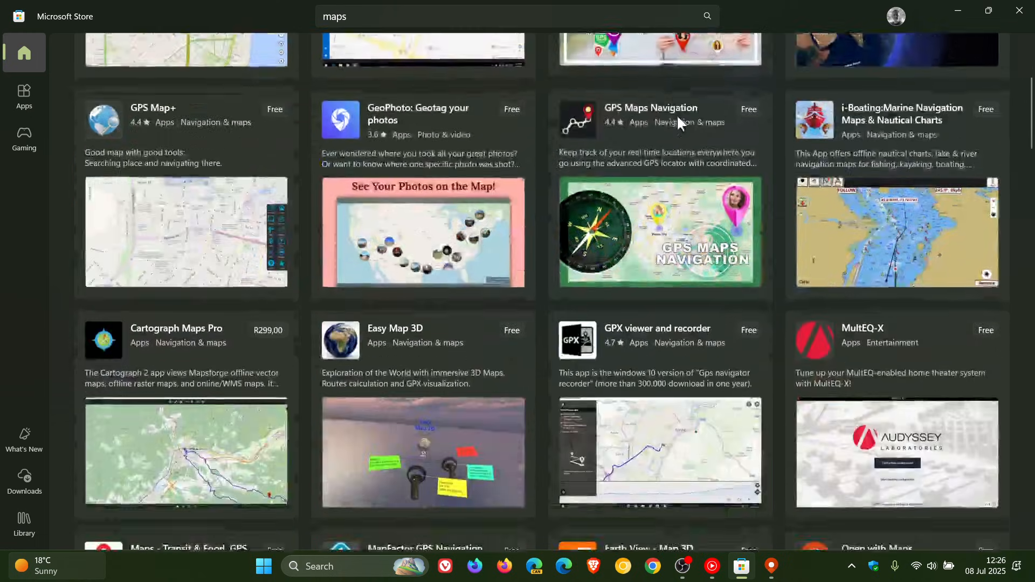
scroll(down, 3)
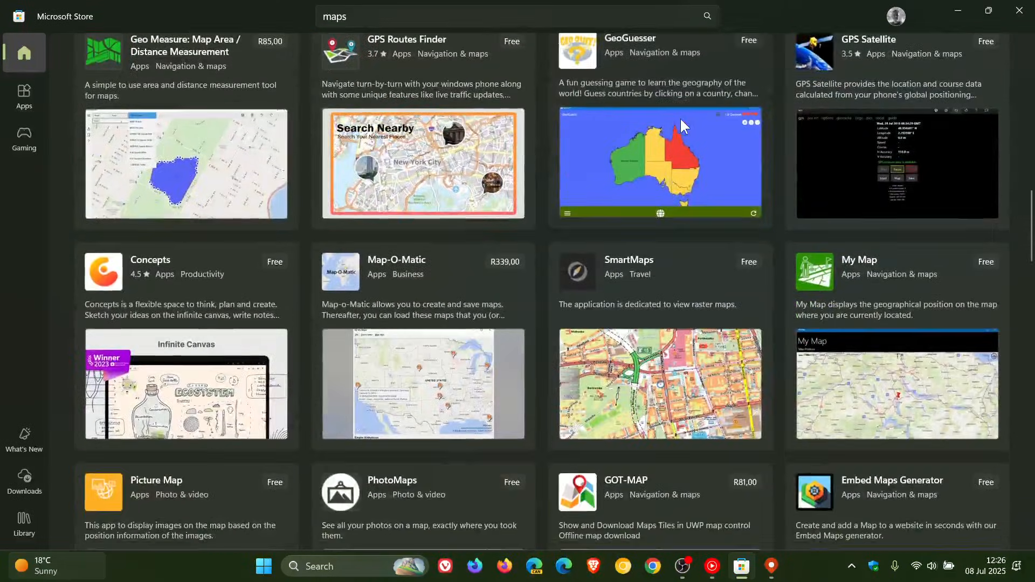
scroll(down, 3)
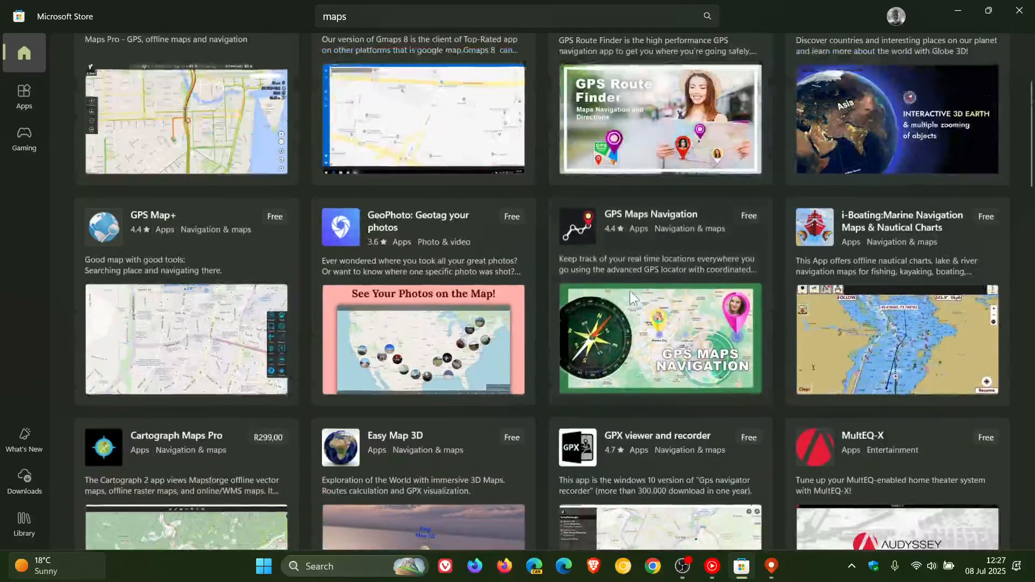
scroll(up, 3)
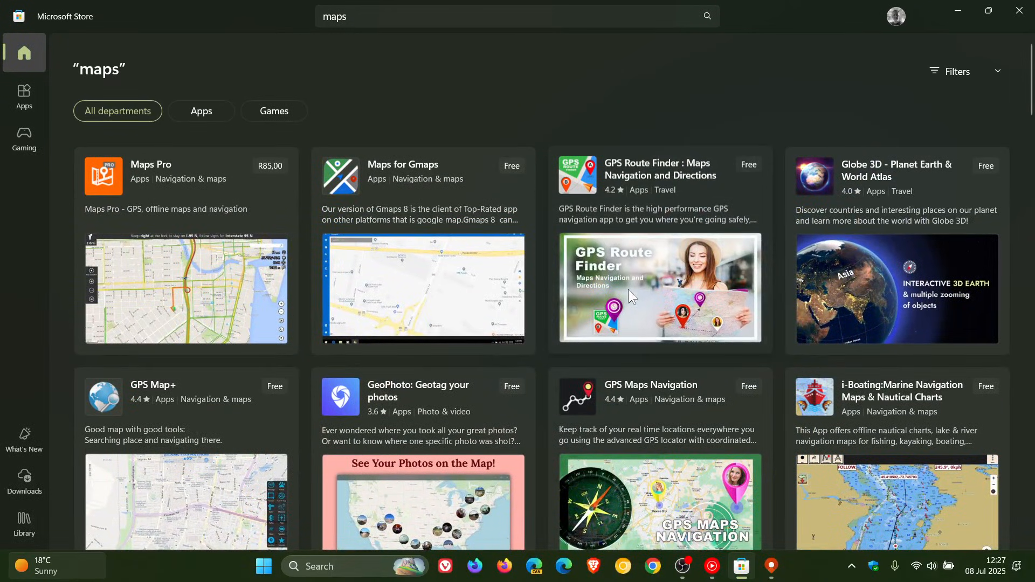
mouse_move(796, 79)
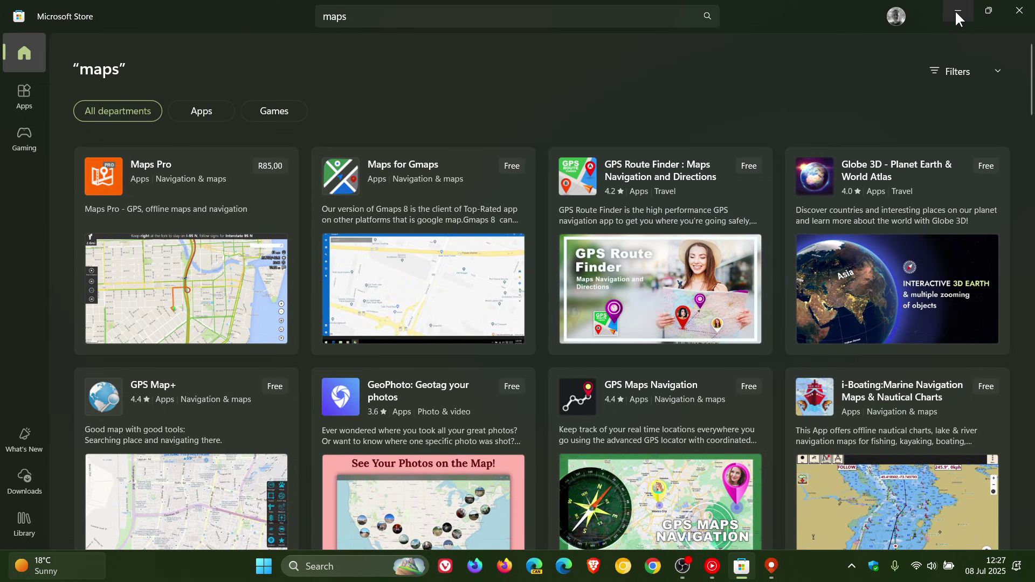
mouse_move(958, 12)
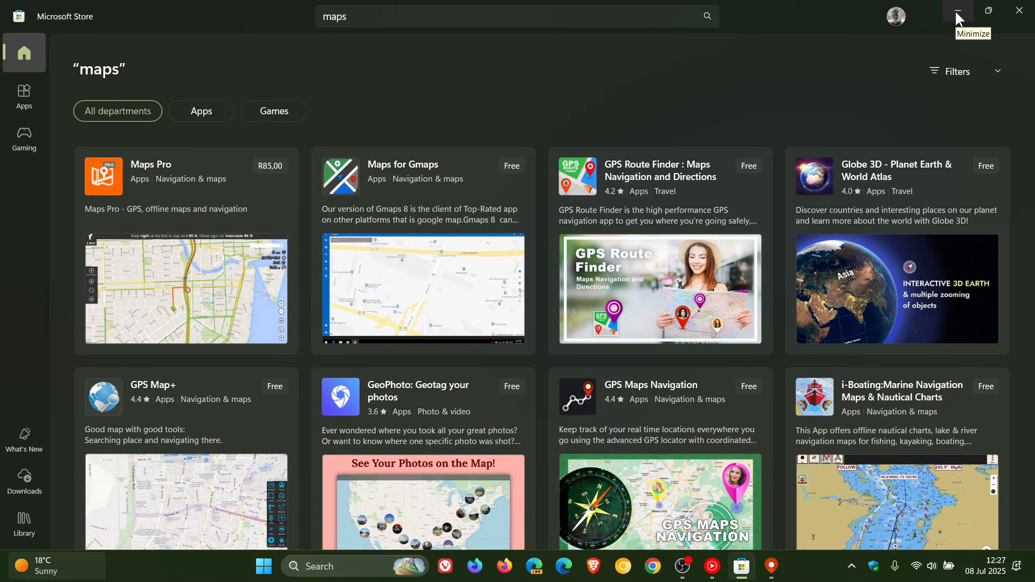
- Minimise the Store and launch Windows Settings from the Start menu
click(957, 16)
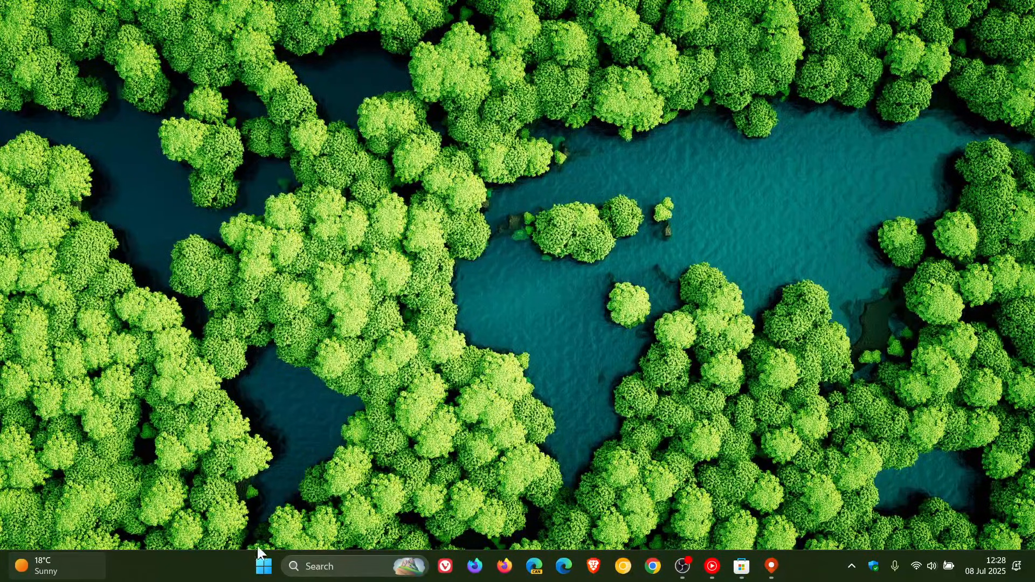
click(263, 566)
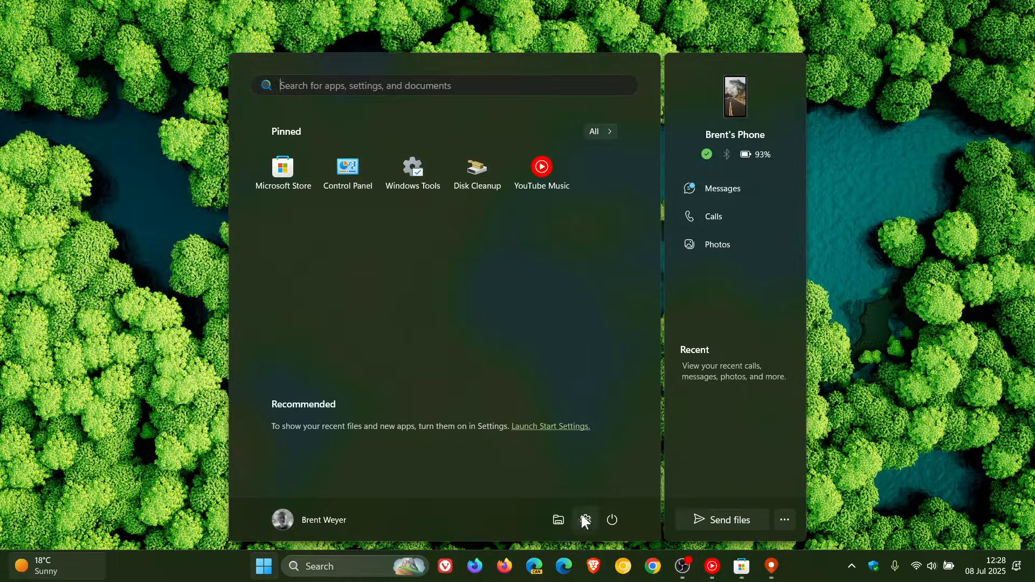
click(584, 519)
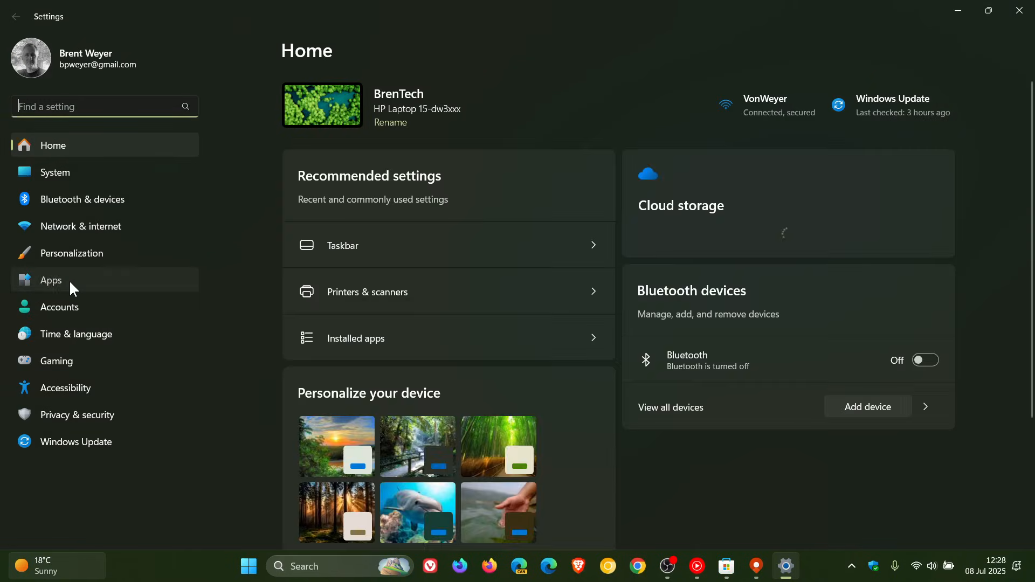
- Show Apps > Offline maps with South Africa downloaded, then close Settings
click(51, 281)
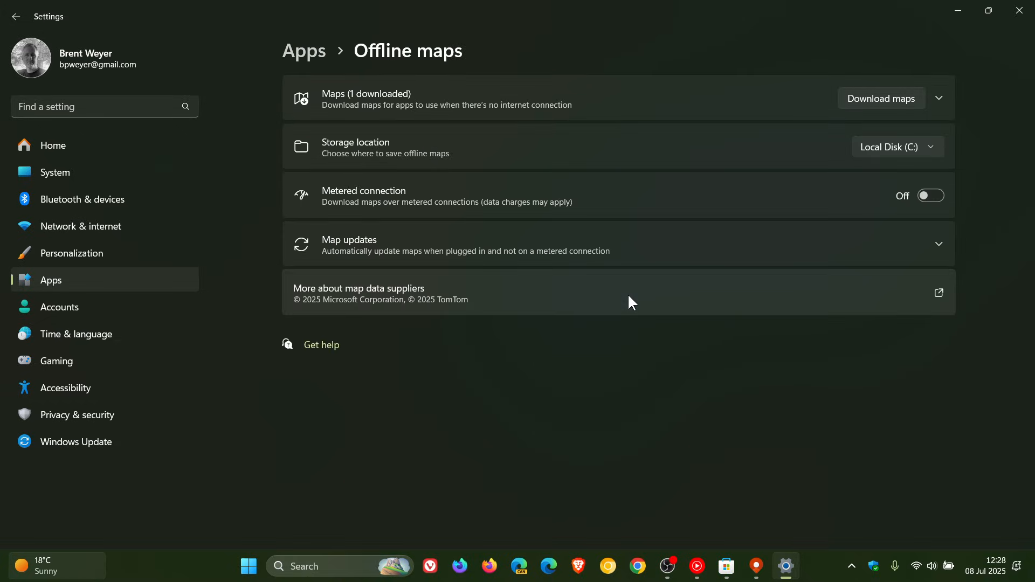
click(937, 98)
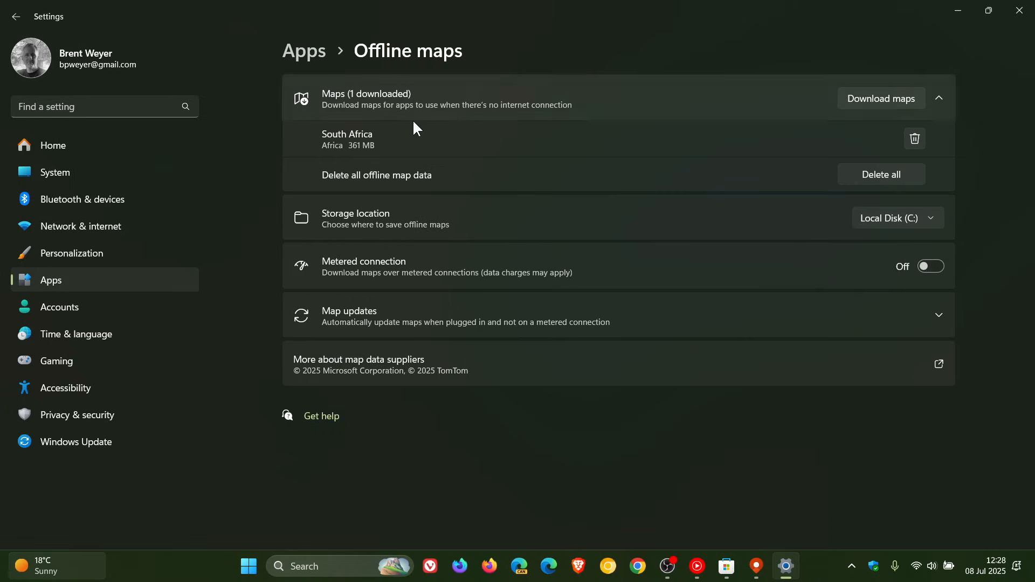
mouse_move(680, 136)
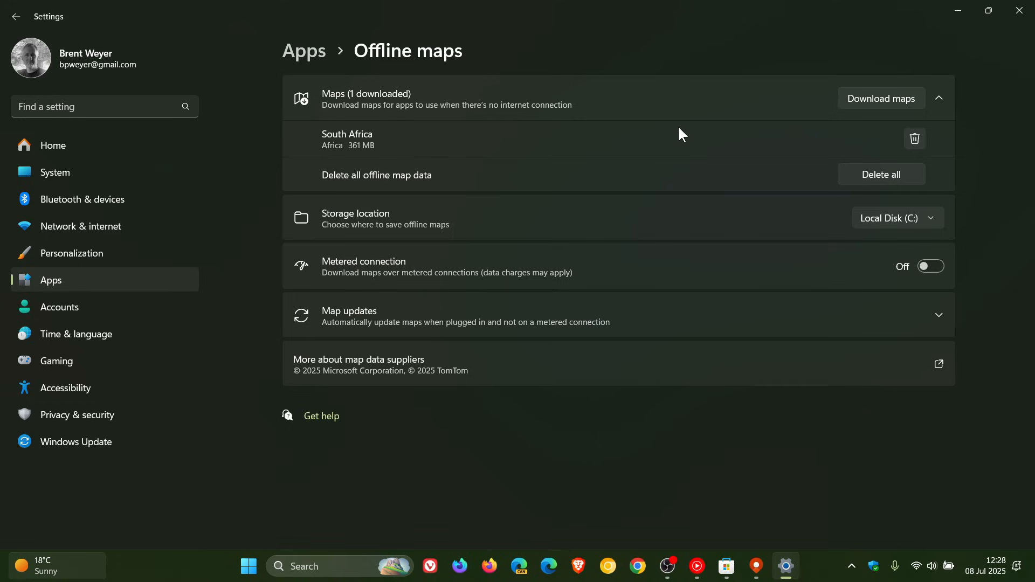
mouse_move(669, 325)
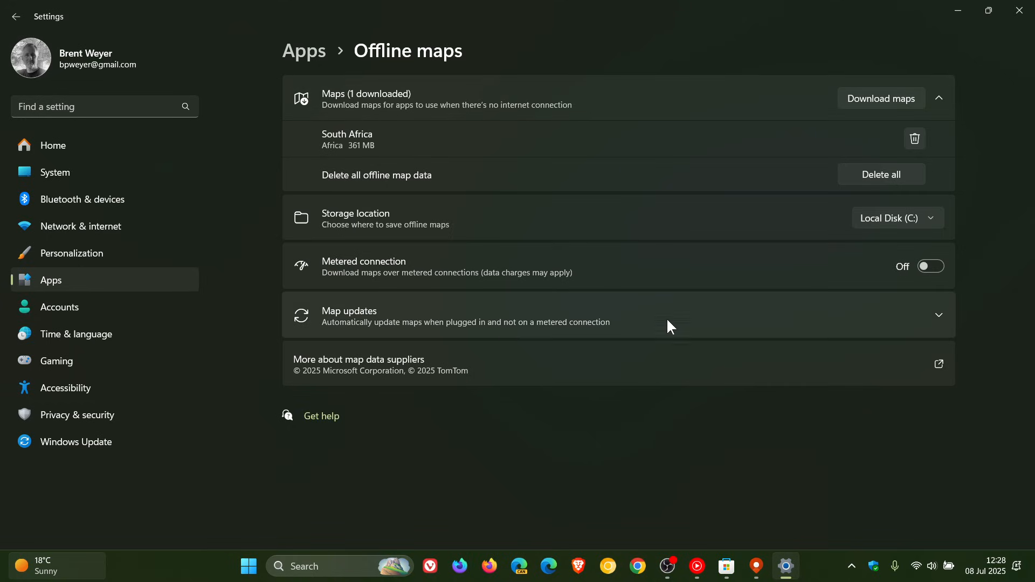
mouse_move(699, 446)
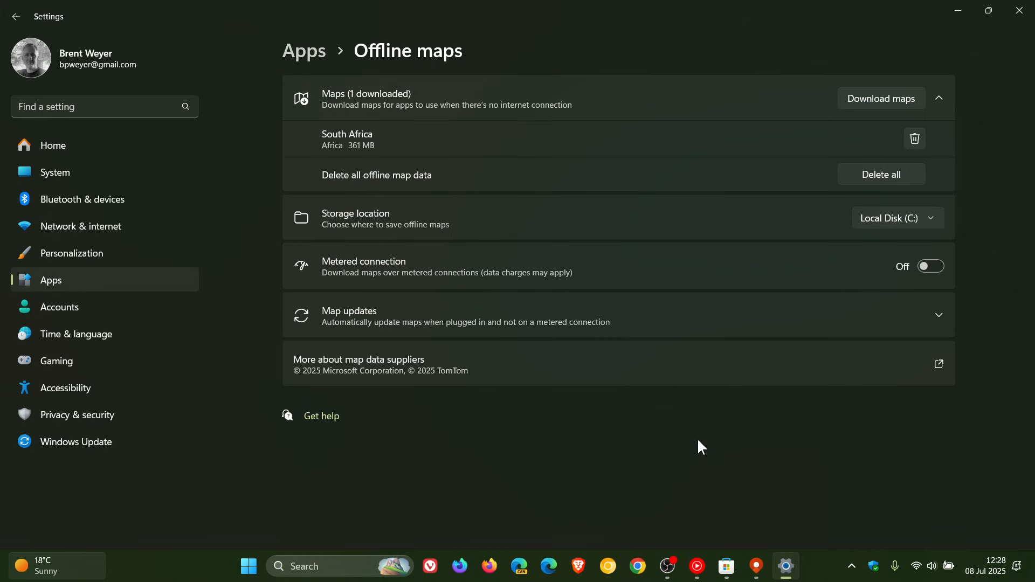
mouse_move(466, 203)
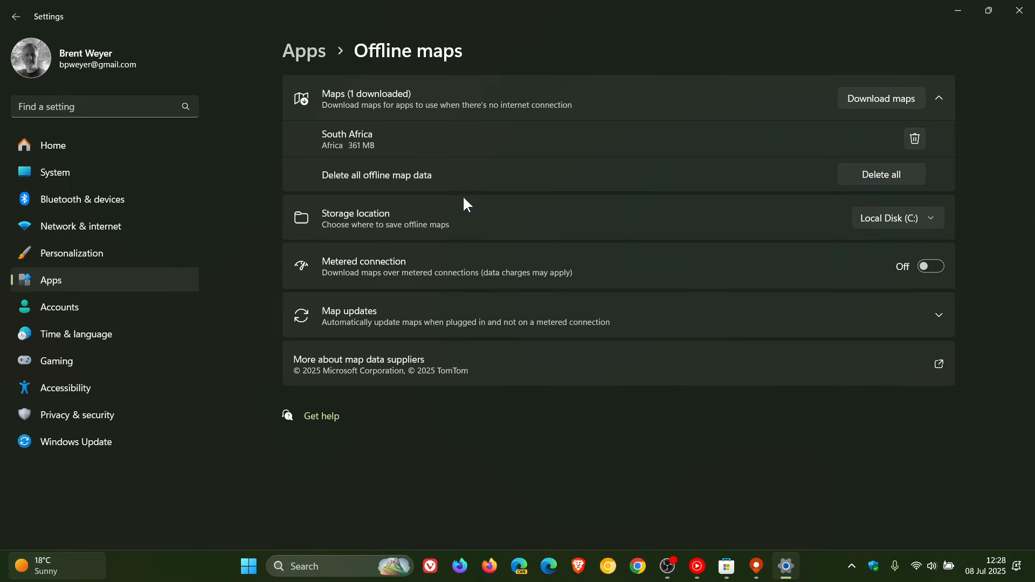
mouse_move(718, 429)
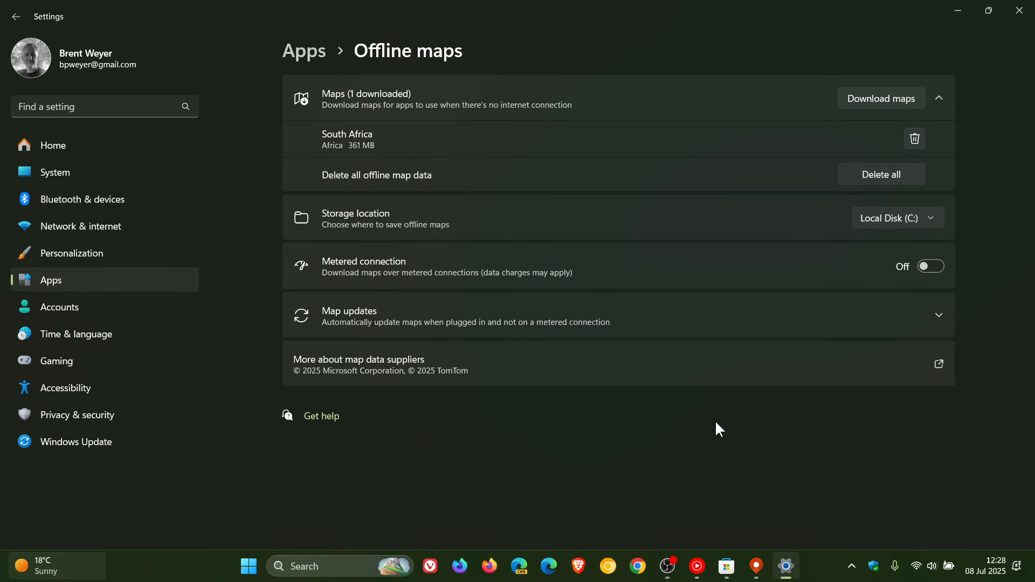
mouse_move(527, 292)
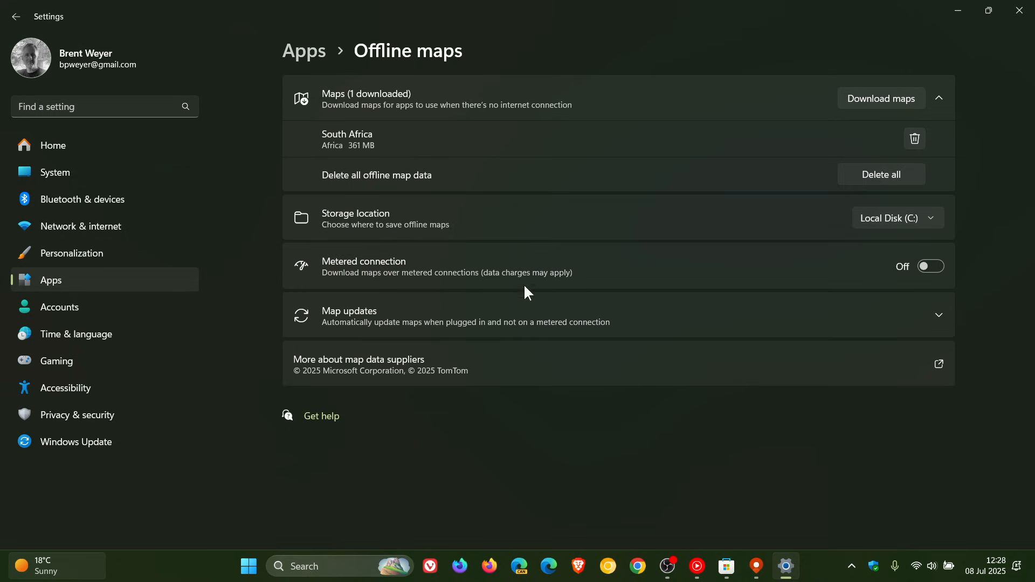
mouse_move(754, 407)
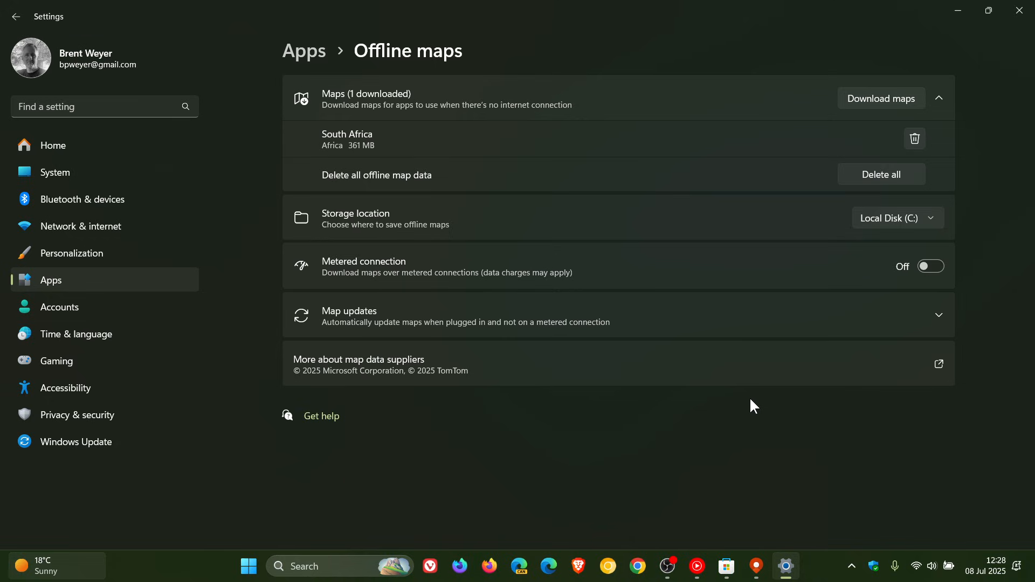
mouse_move(753, 456)
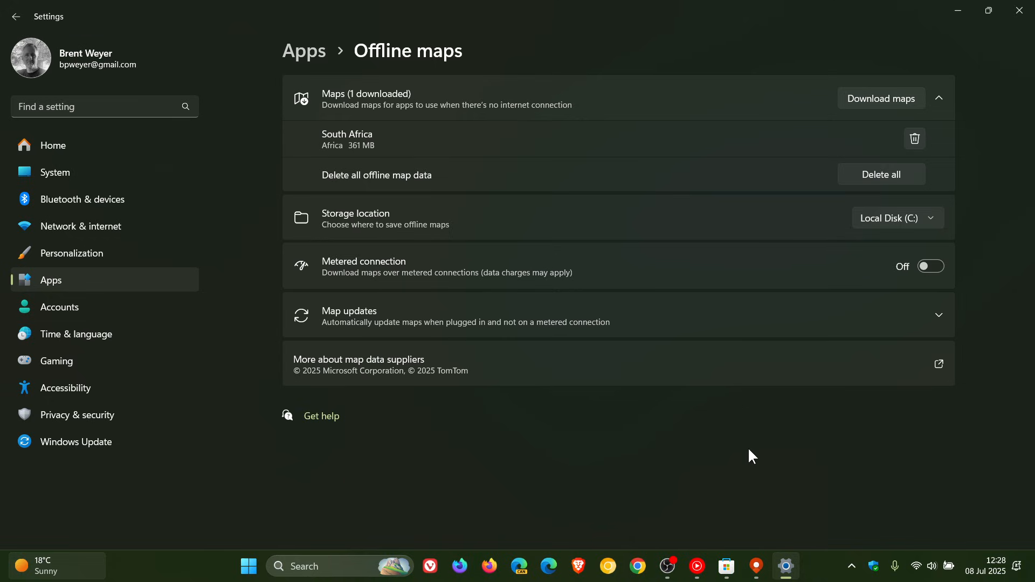
mouse_move(1019, 12)
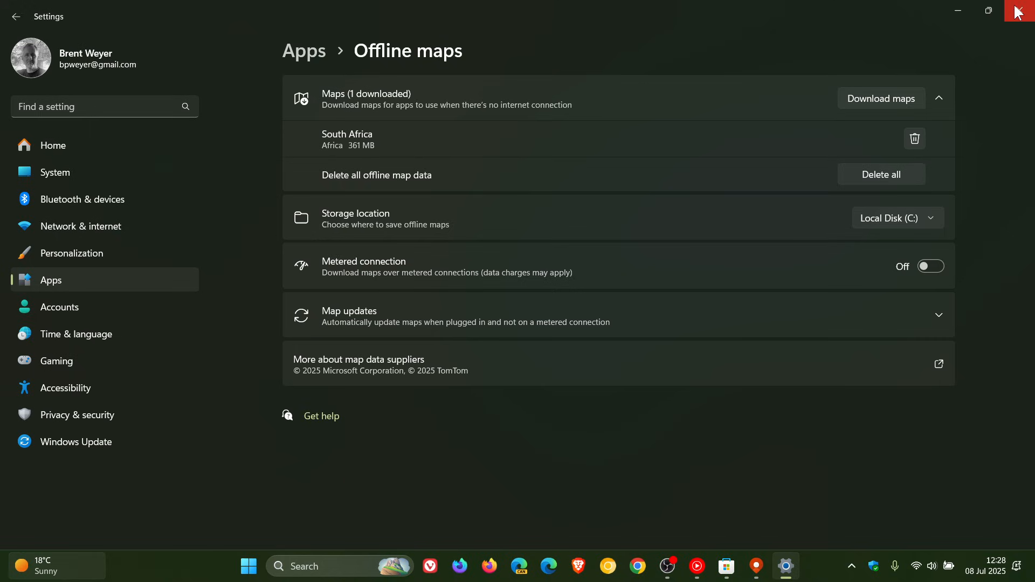
mouse_move(1022, 11)
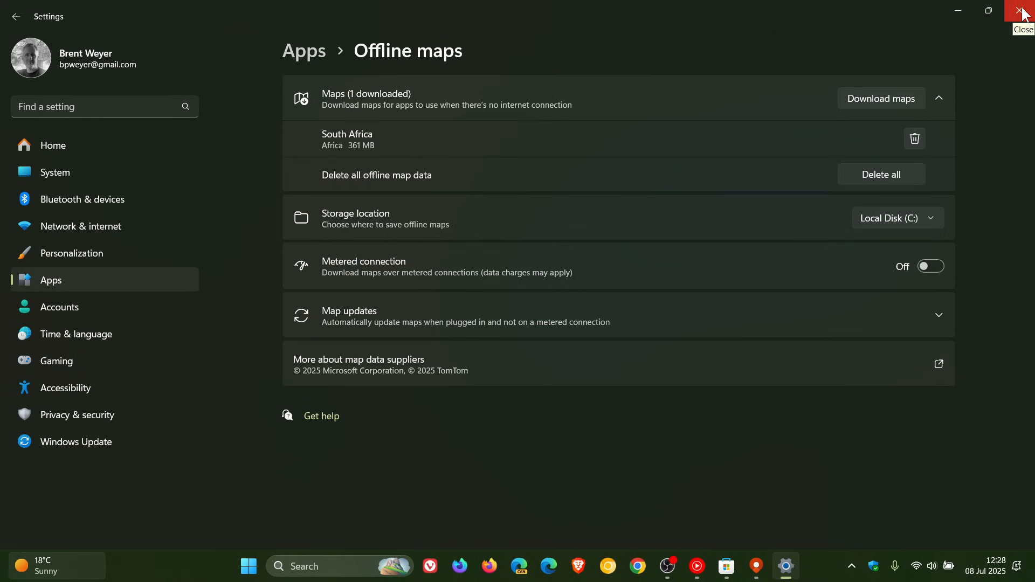
click(1022, 10)
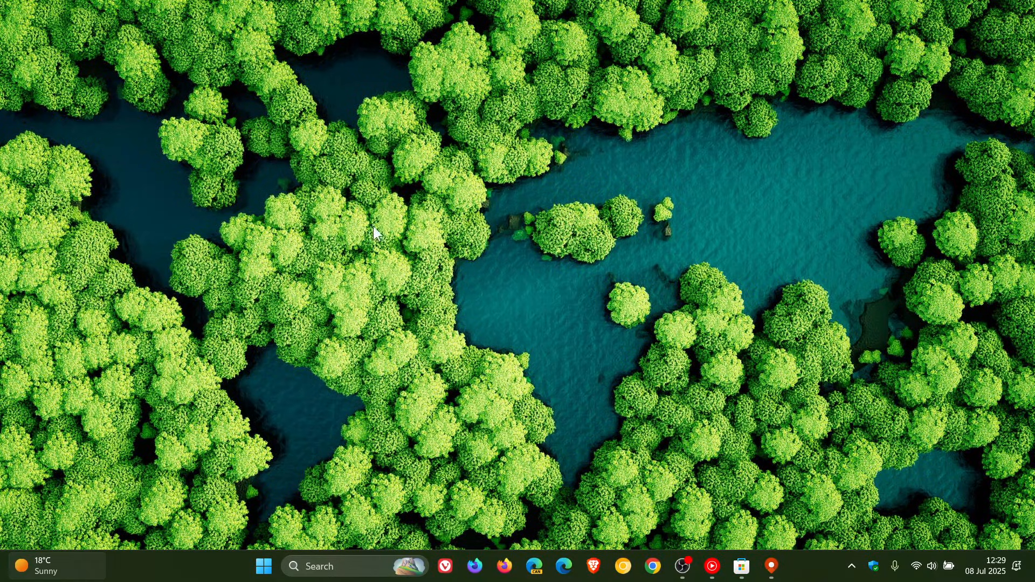
mouse_move(765, 321)
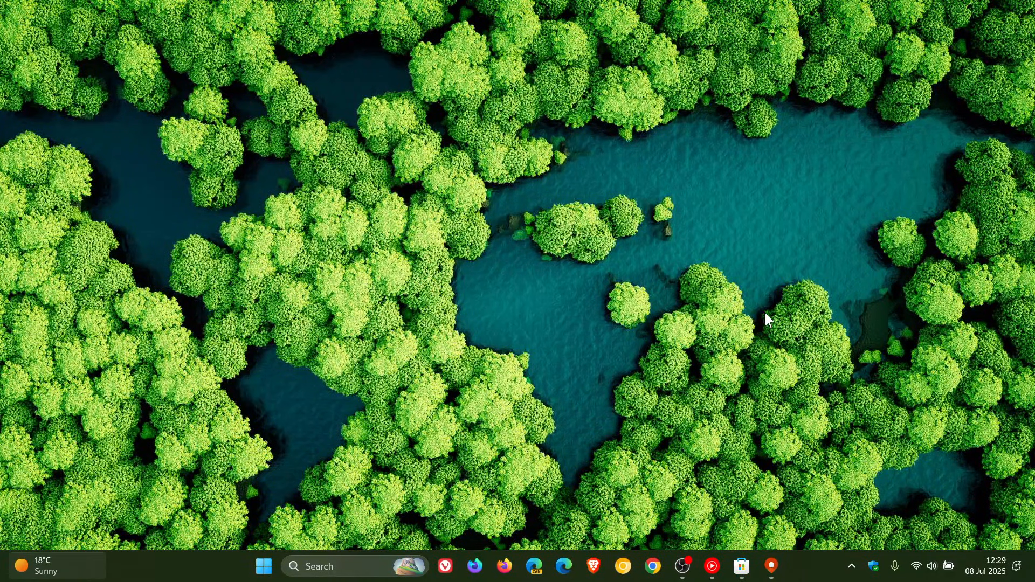
mouse_move(754, 318)
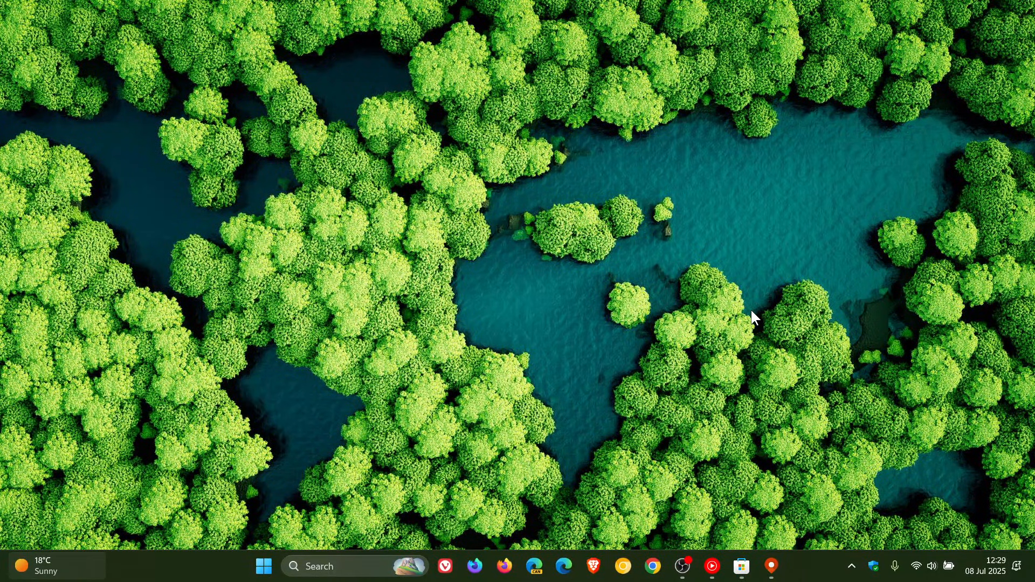